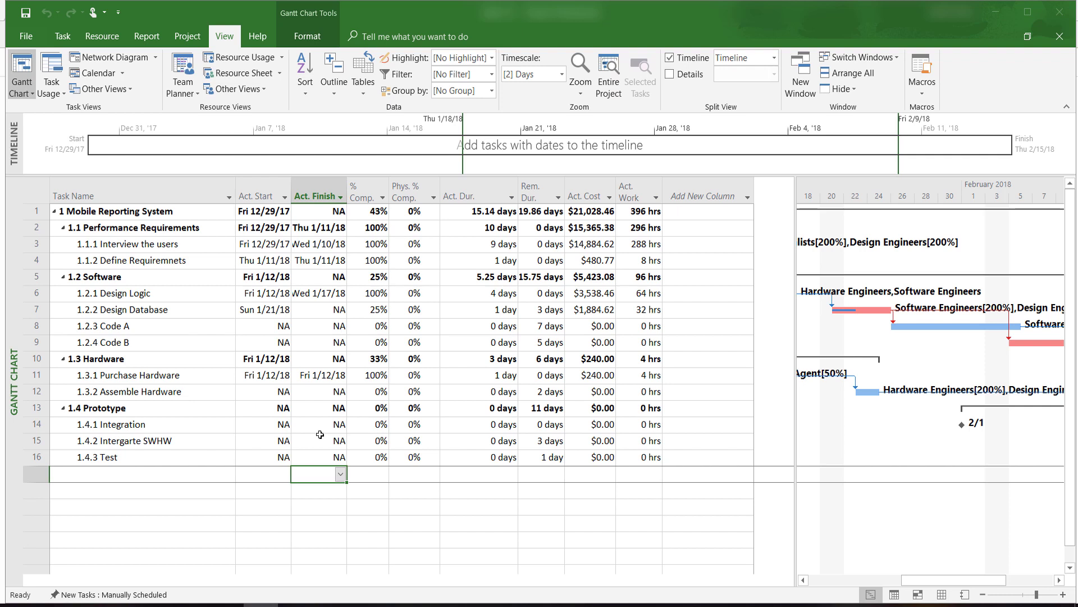
mouse_move(288, 552)
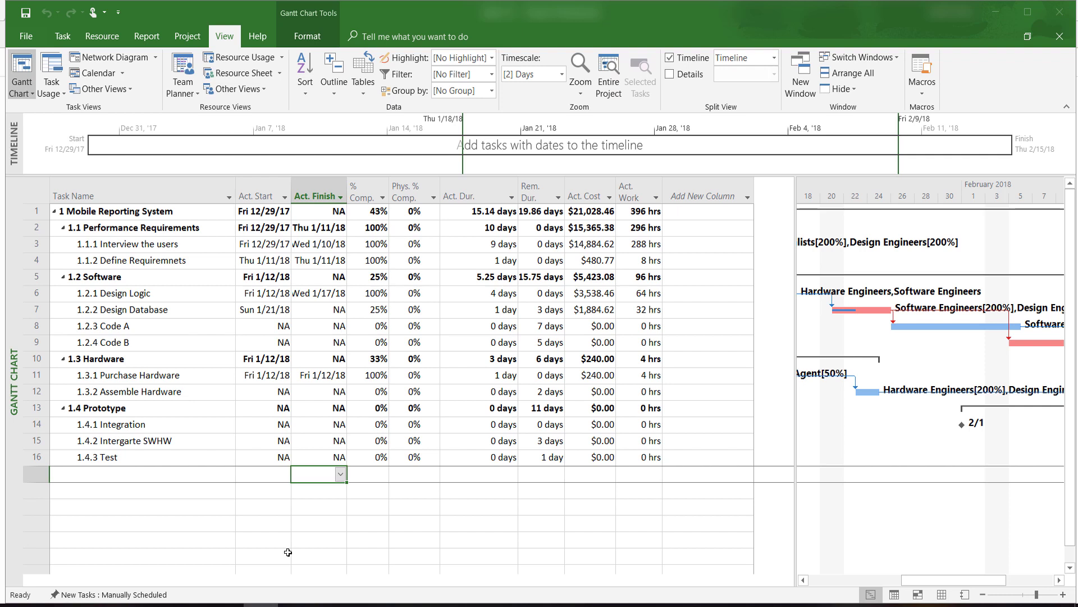
mouse_move(328, 377)
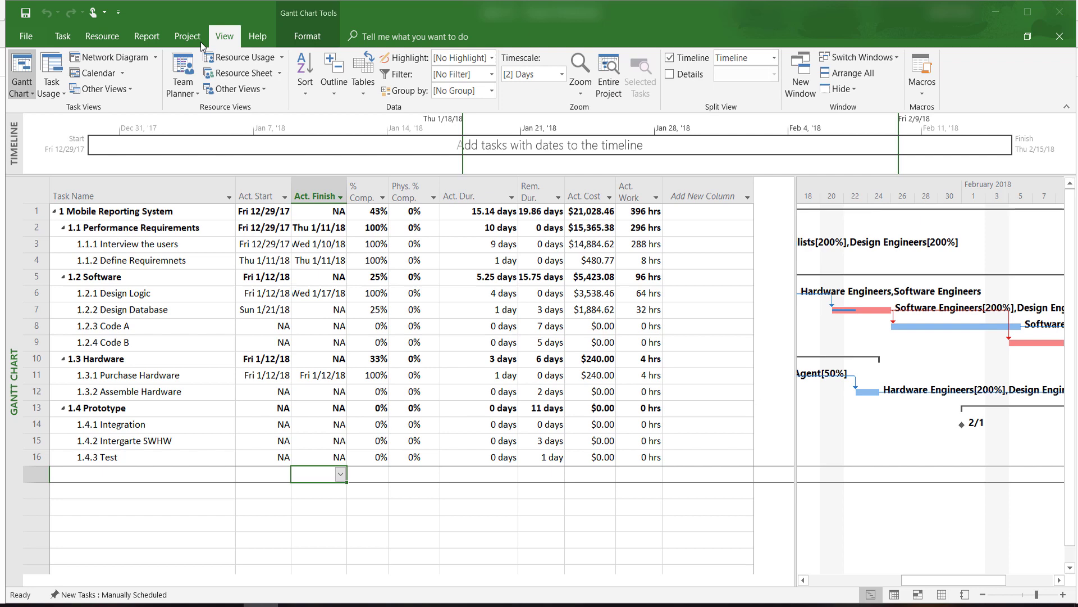
- Check the project's current status date, then apply the Earned Value table to all tasks
left_click(187, 36)
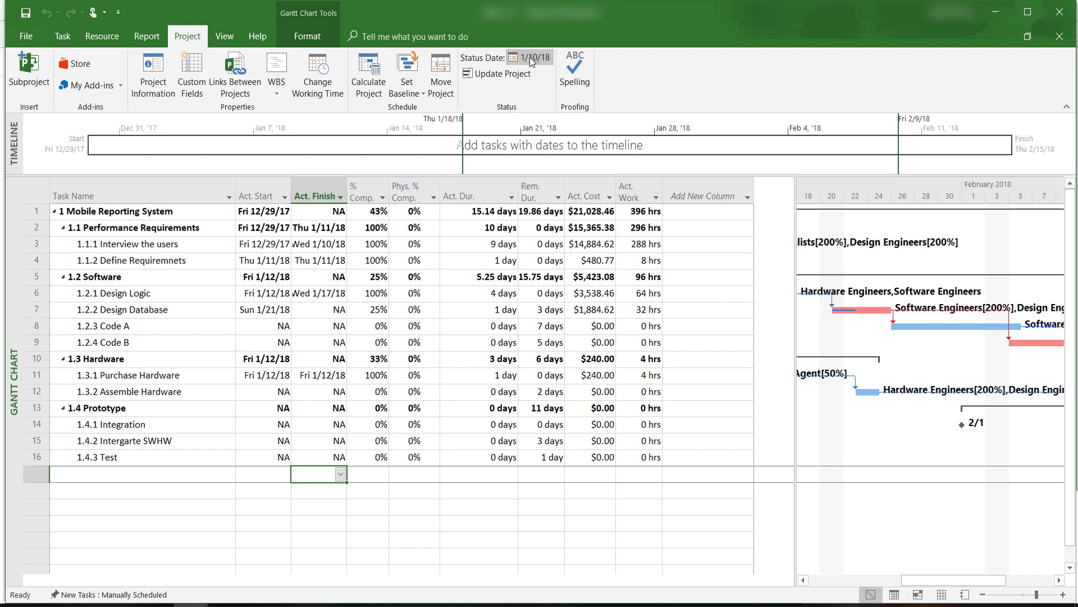
left_click(224, 36)
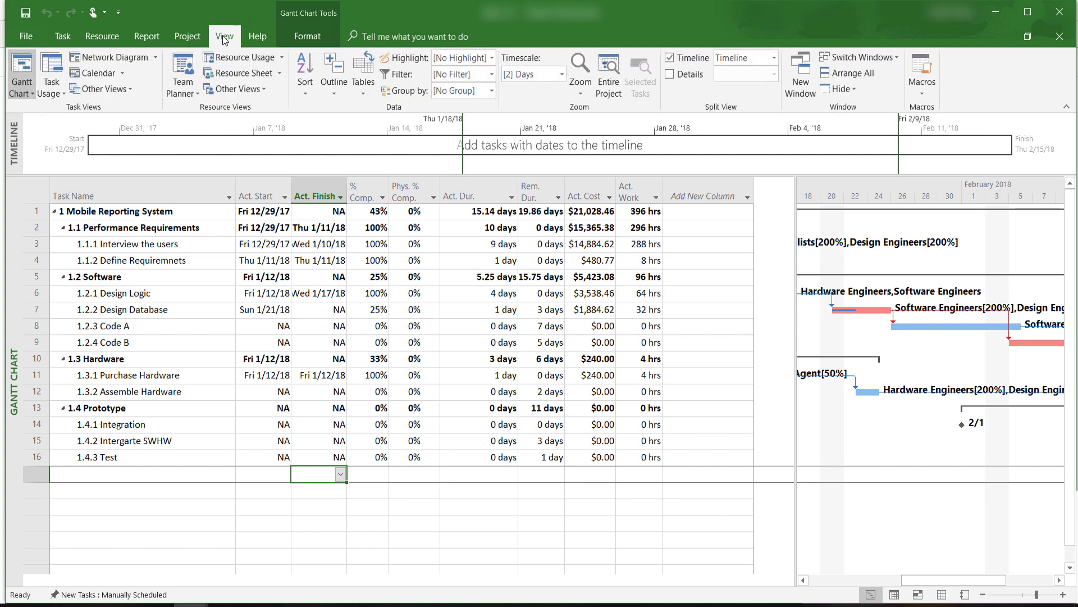
left_click(362, 74)
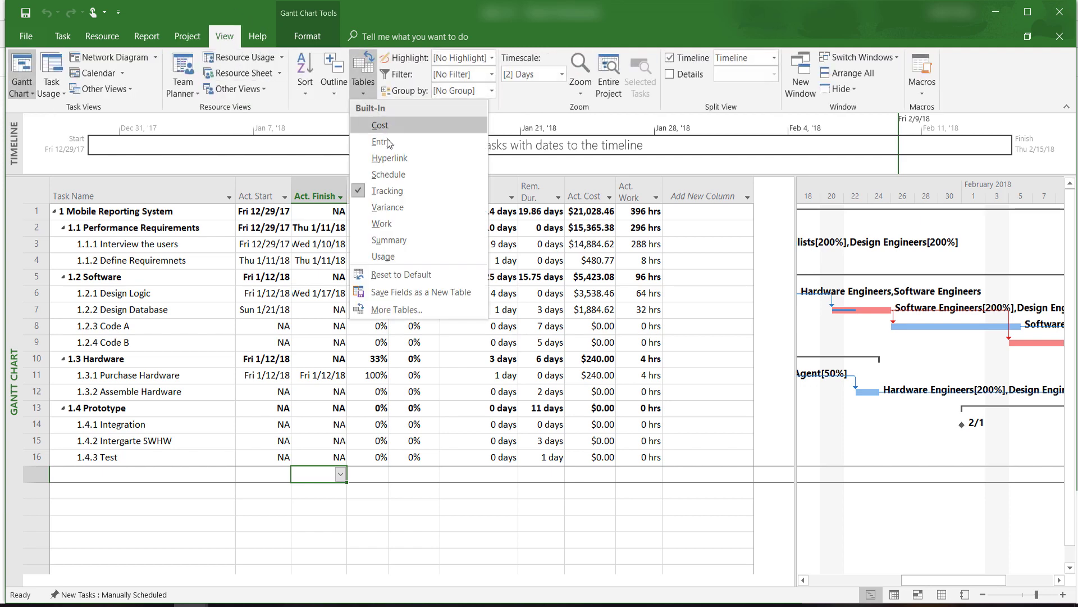
left_click(397, 309)
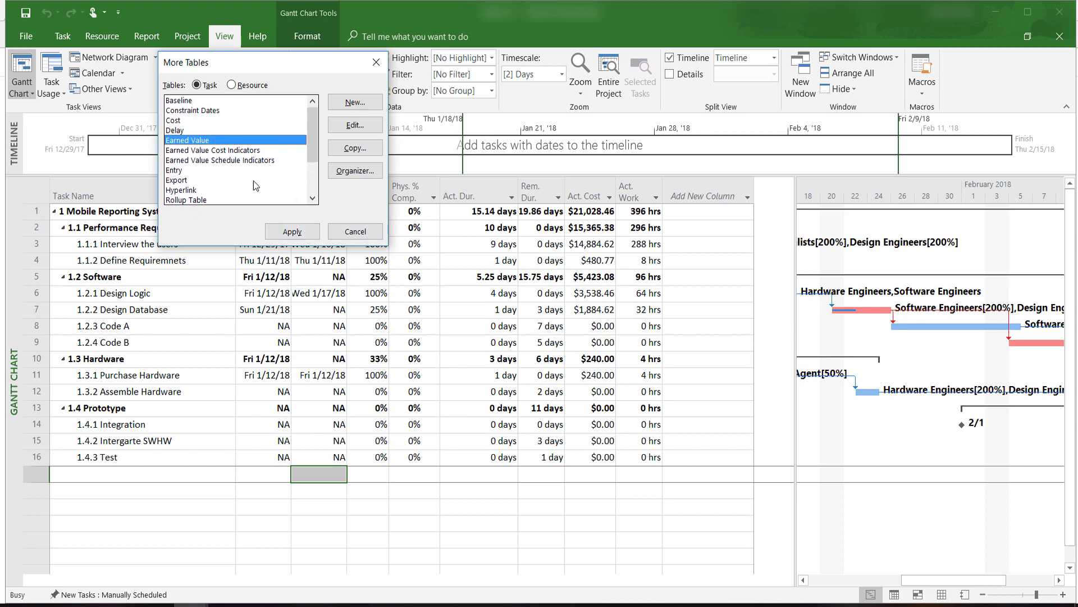
left_click(291, 231)
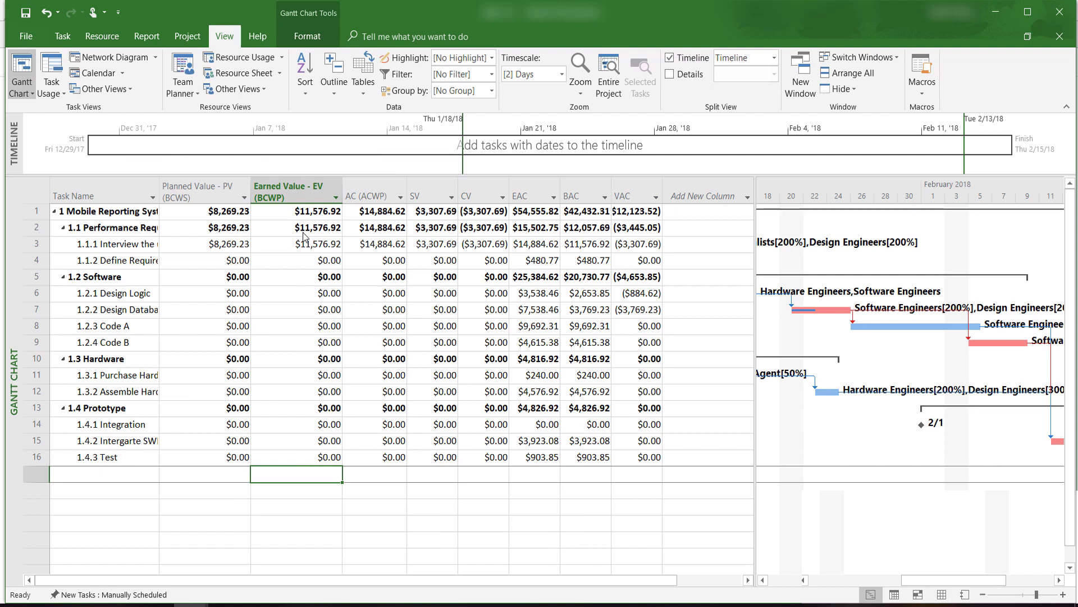
mouse_move(303, 232)
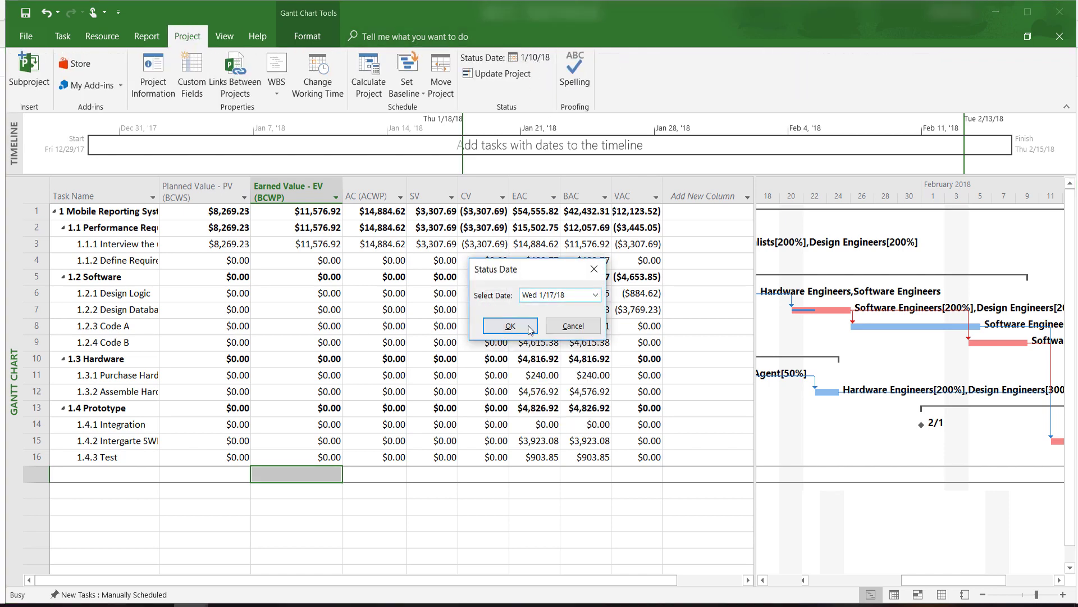
- Confirm 1/17/18 as the new status date so earned value figures recalculate
left_click(509, 325)
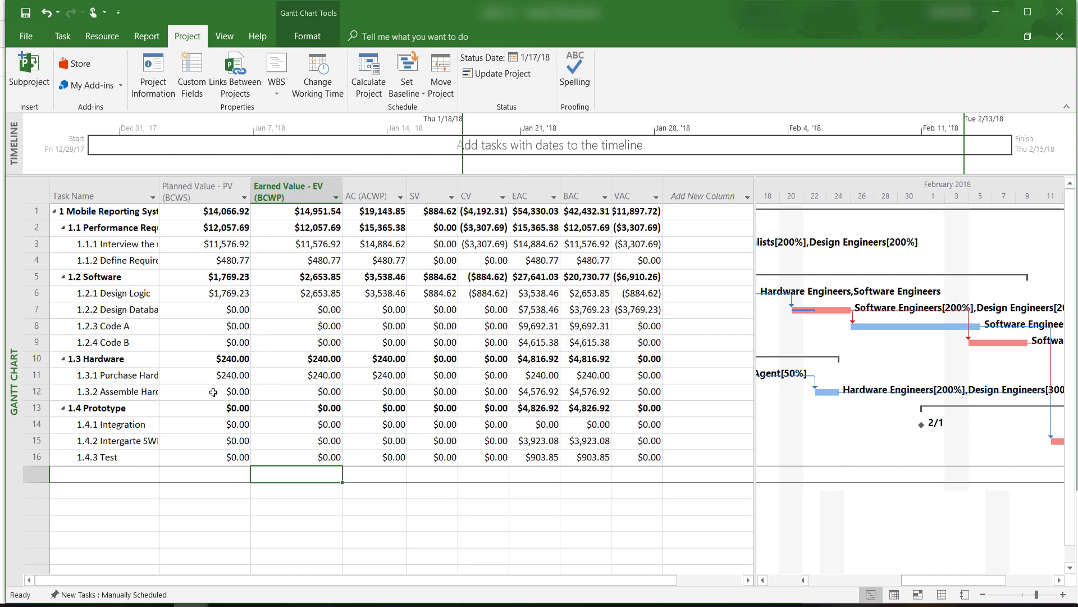
mouse_move(218, 296)
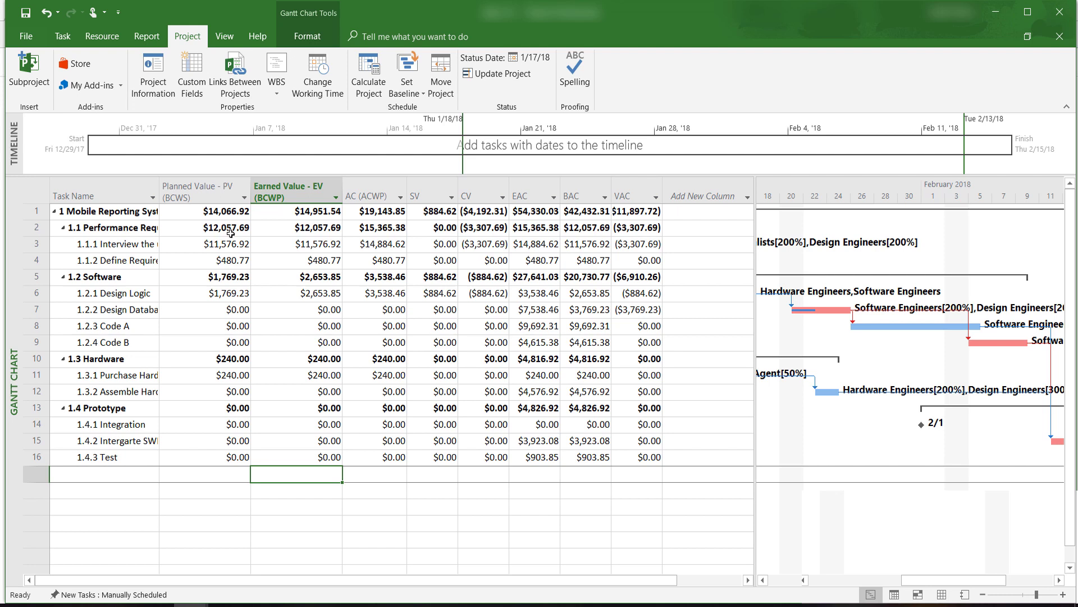
mouse_move(227, 223)
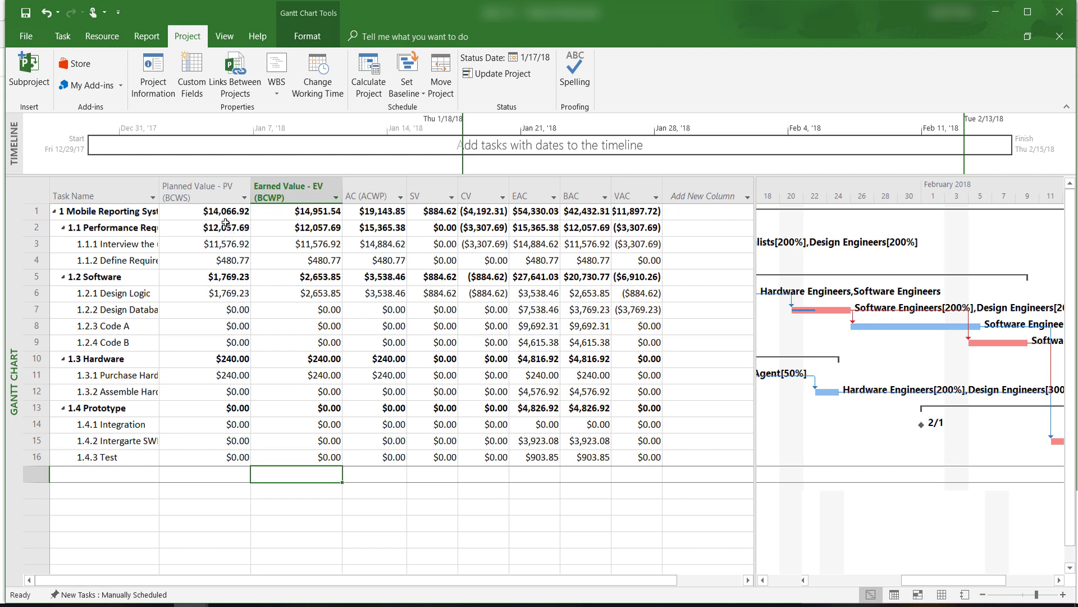
mouse_move(255, 221)
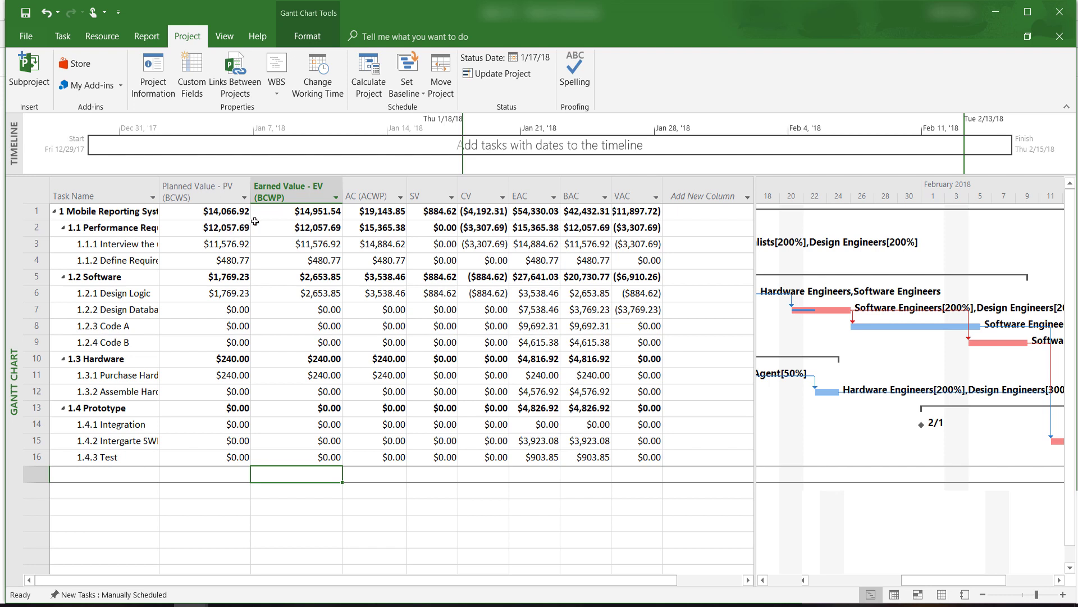
mouse_move(308, 221)
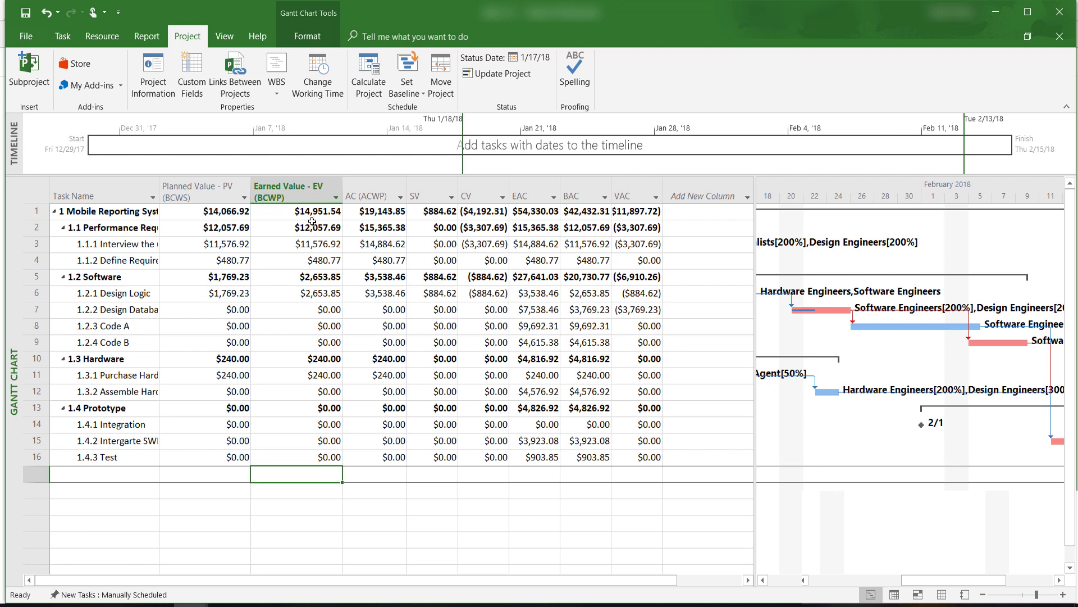
mouse_move(330, 221)
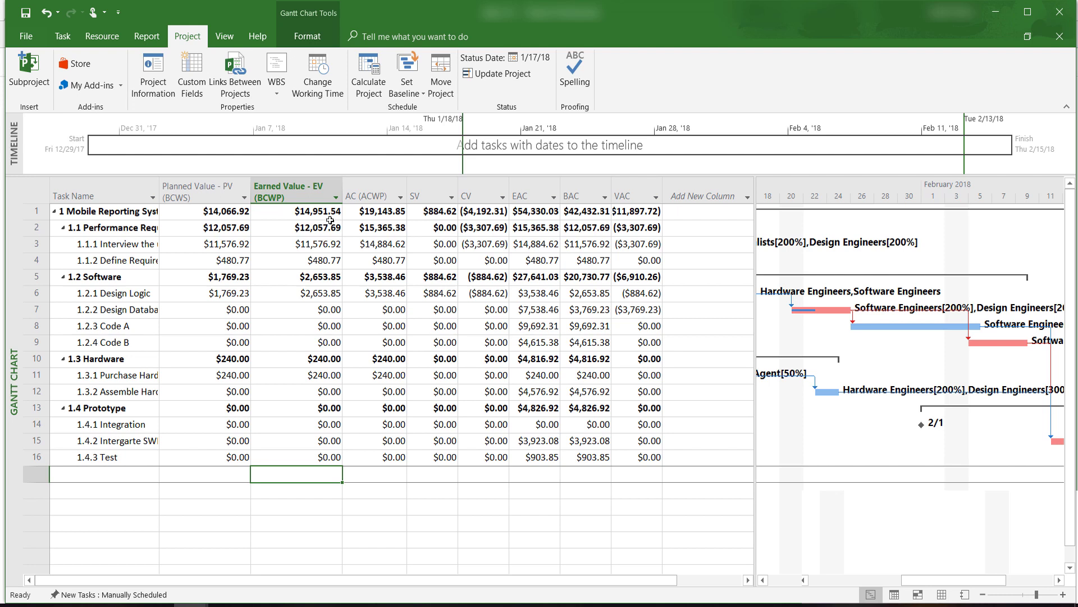
mouse_move(380, 220)
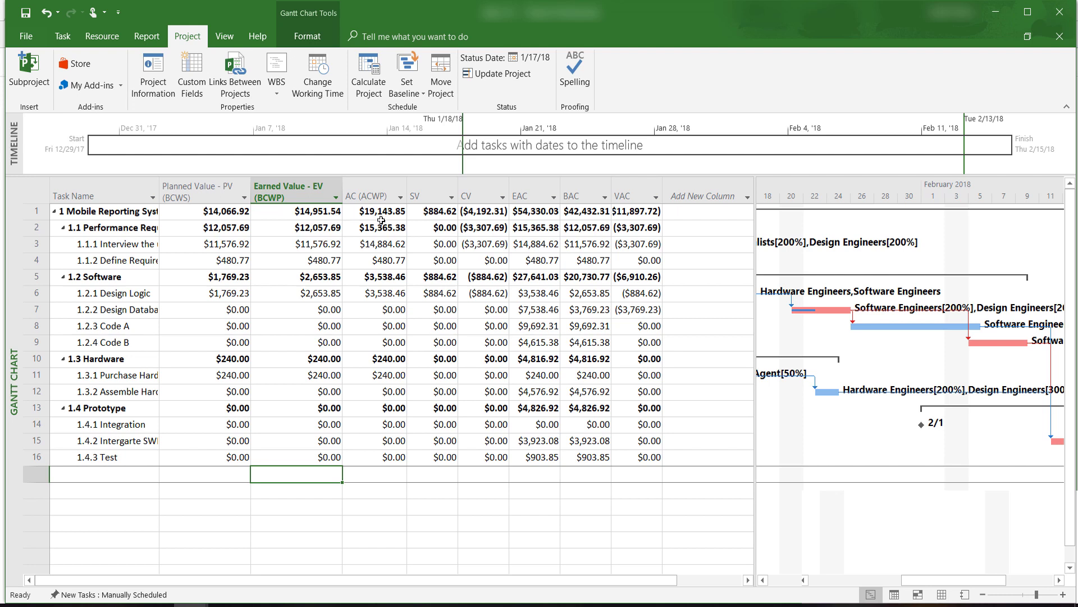
mouse_move(374, 228)
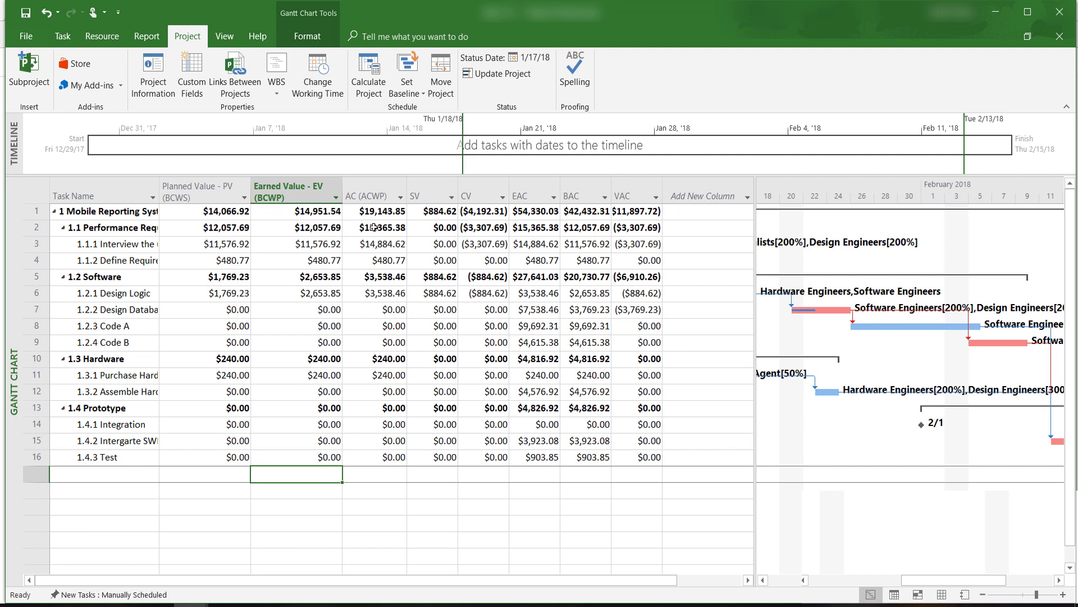
mouse_move(375, 228)
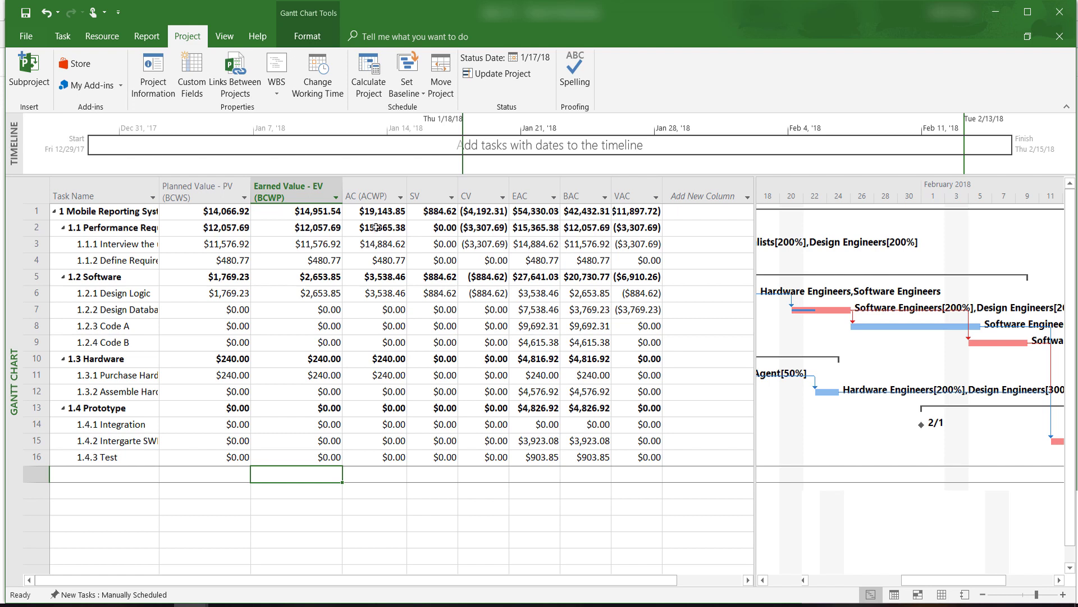
mouse_move(437, 220)
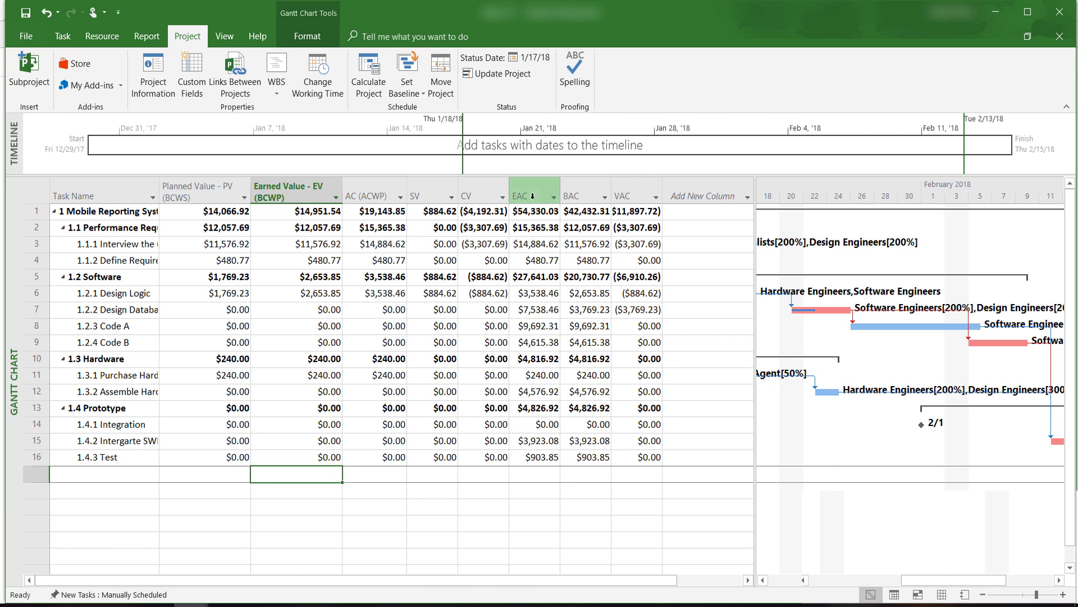
mouse_move(521, 195)
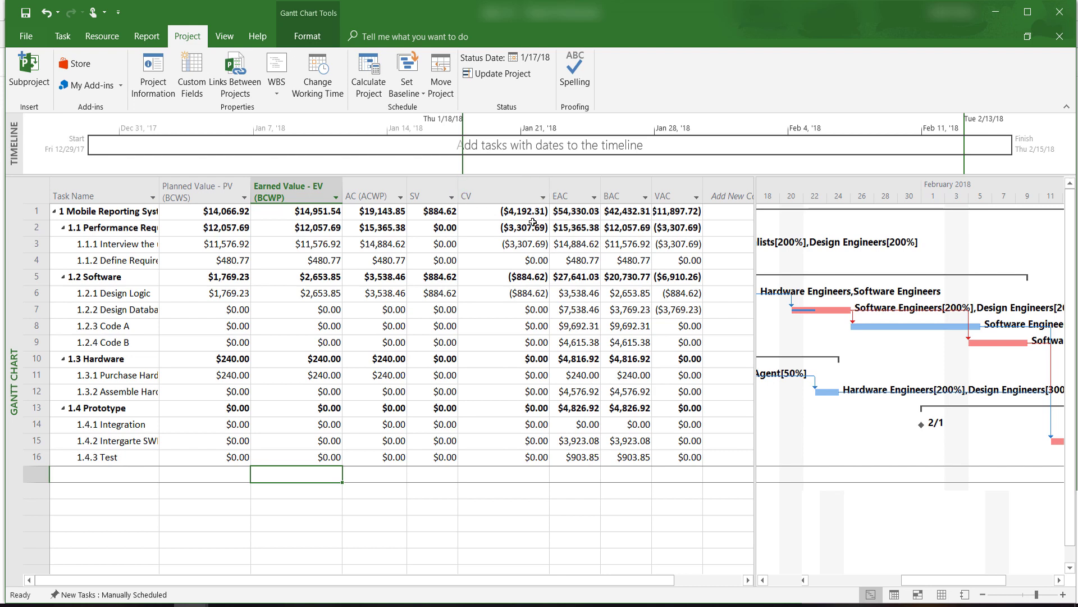
mouse_move(533, 223)
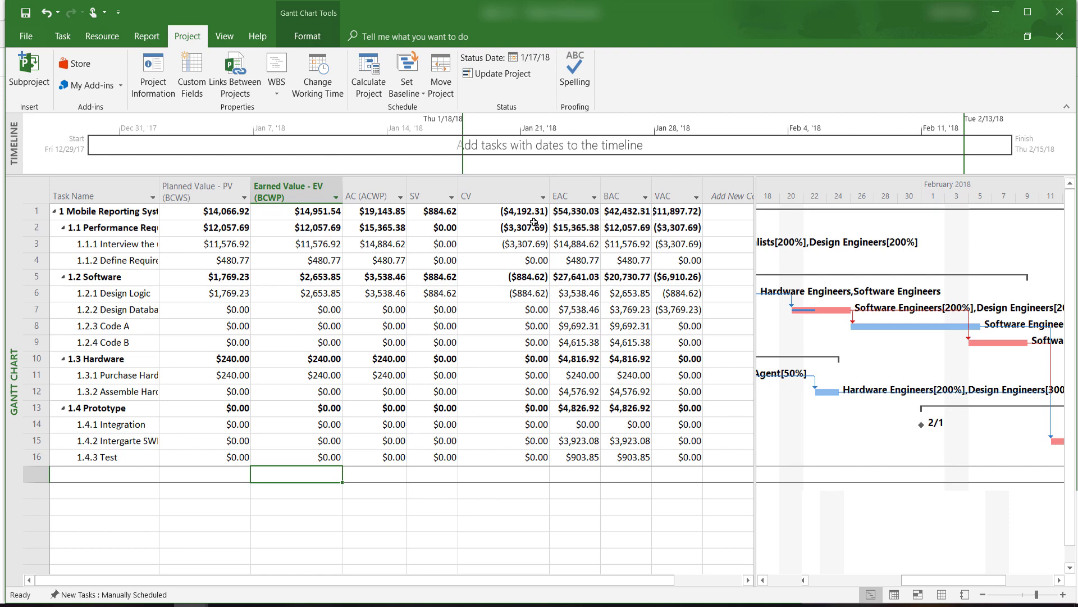
mouse_move(527, 205)
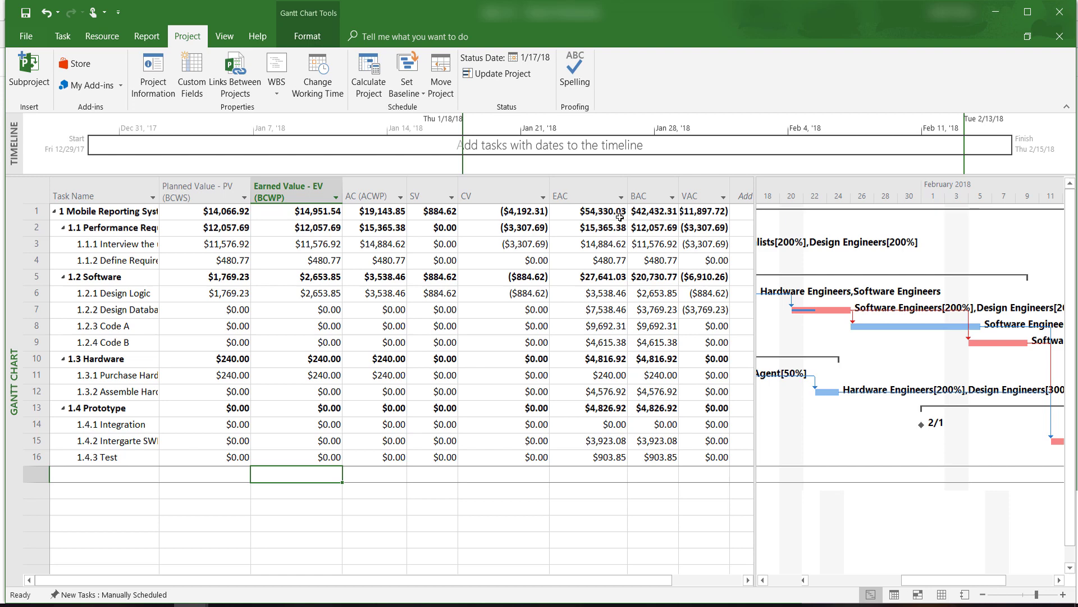
mouse_move(649, 196)
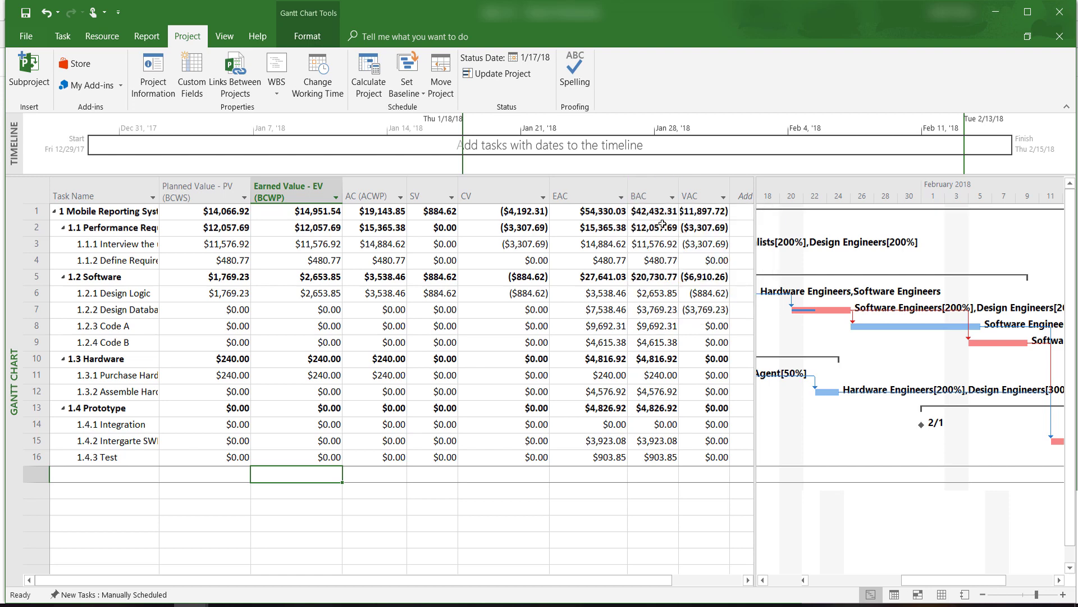
mouse_move(702, 221)
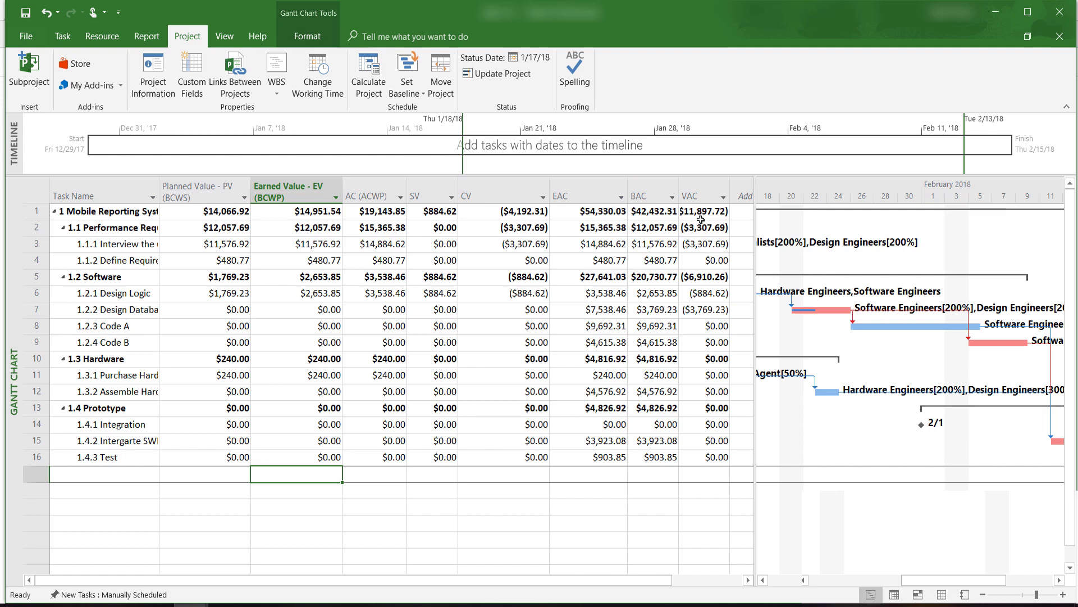
mouse_move(702, 222)
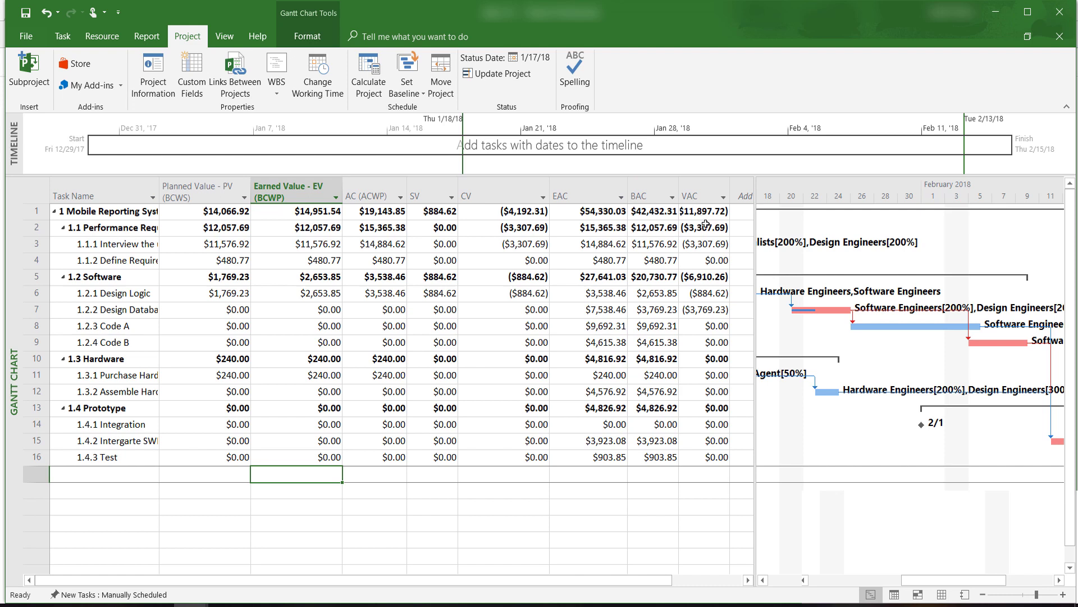
mouse_move(690, 196)
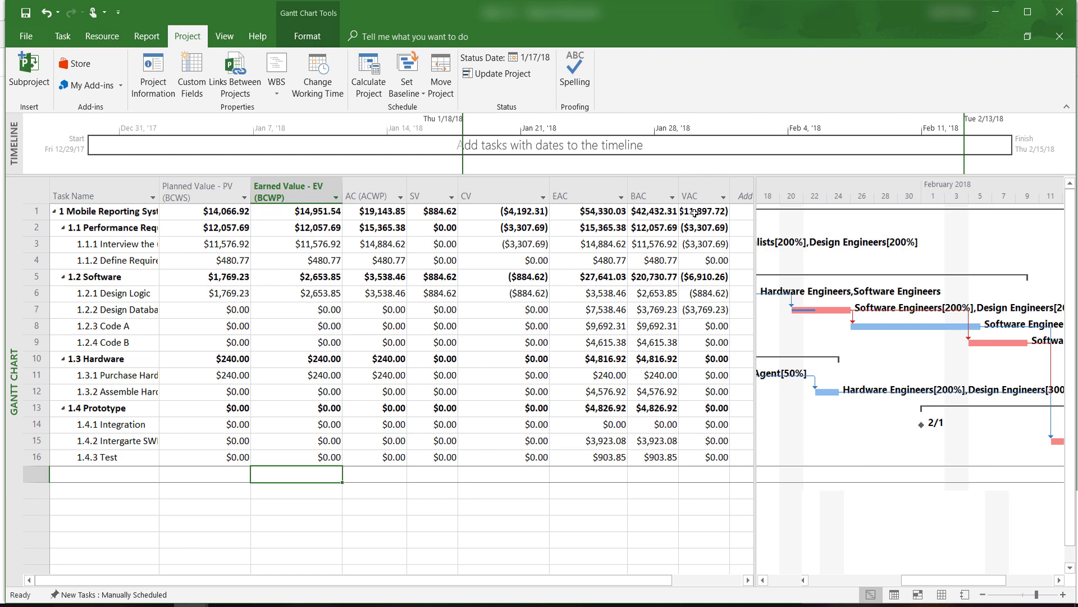
- Apply the Earned Value Cost Indicators table showing CV%, CPI and TCPI, and select the project's total VAC value
left_click(224, 37)
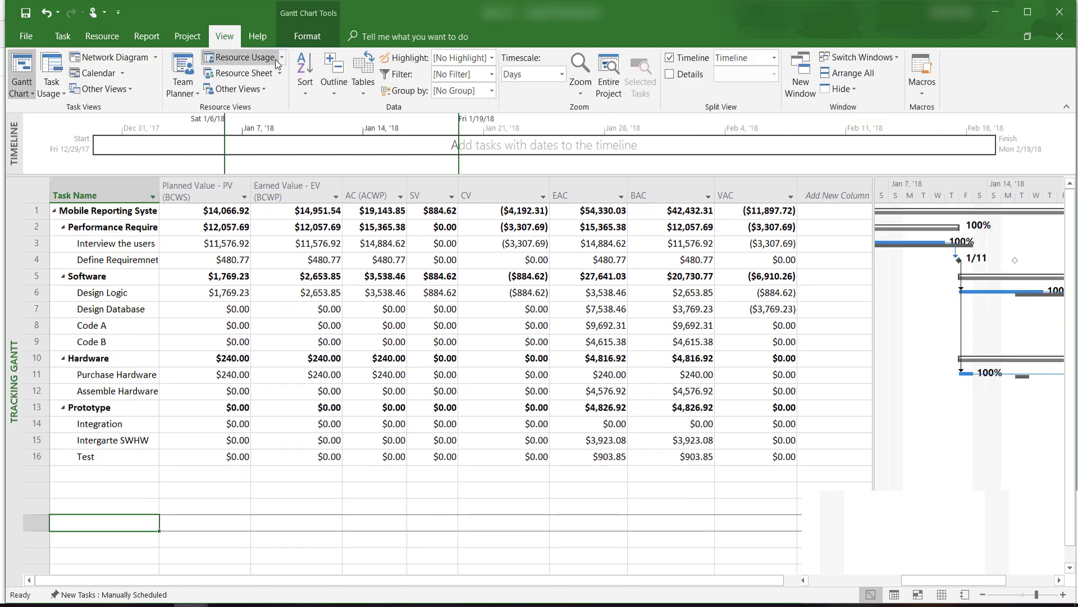
left_click(362, 69)
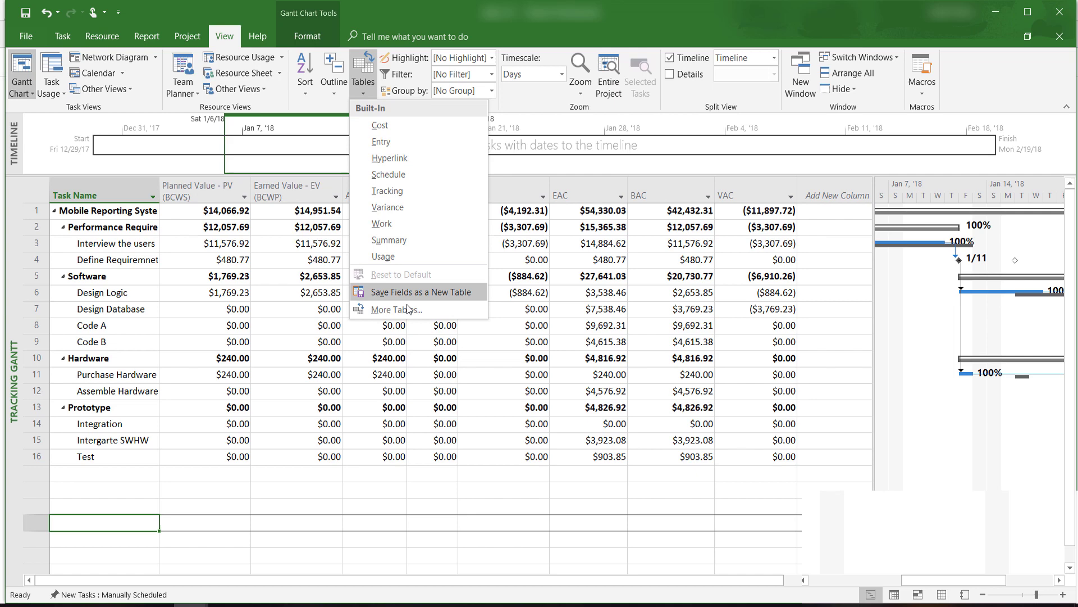
left_click(398, 309)
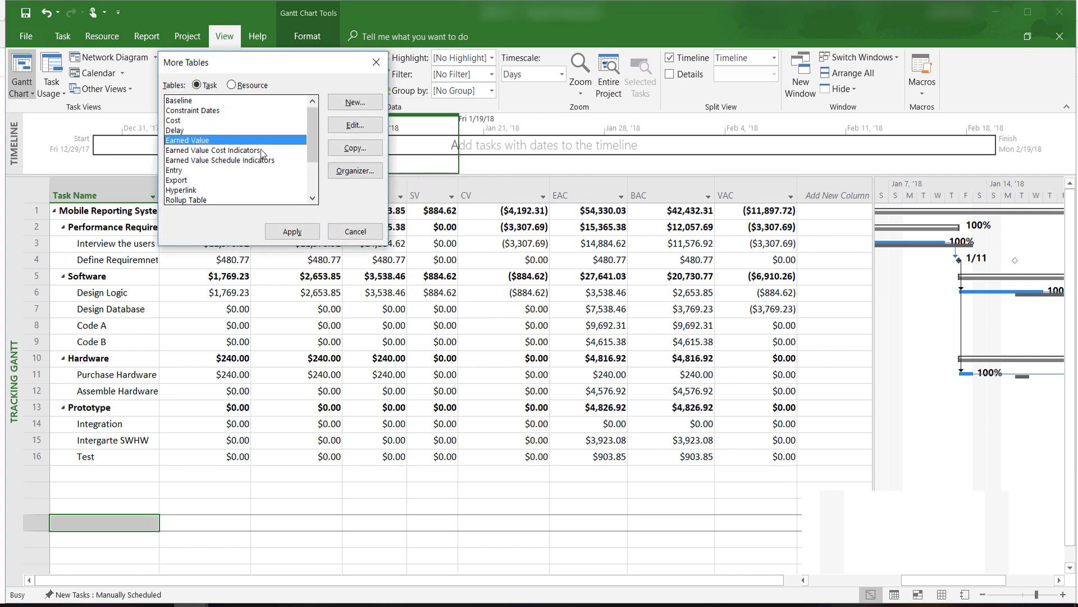
mouse_move(260, 153)
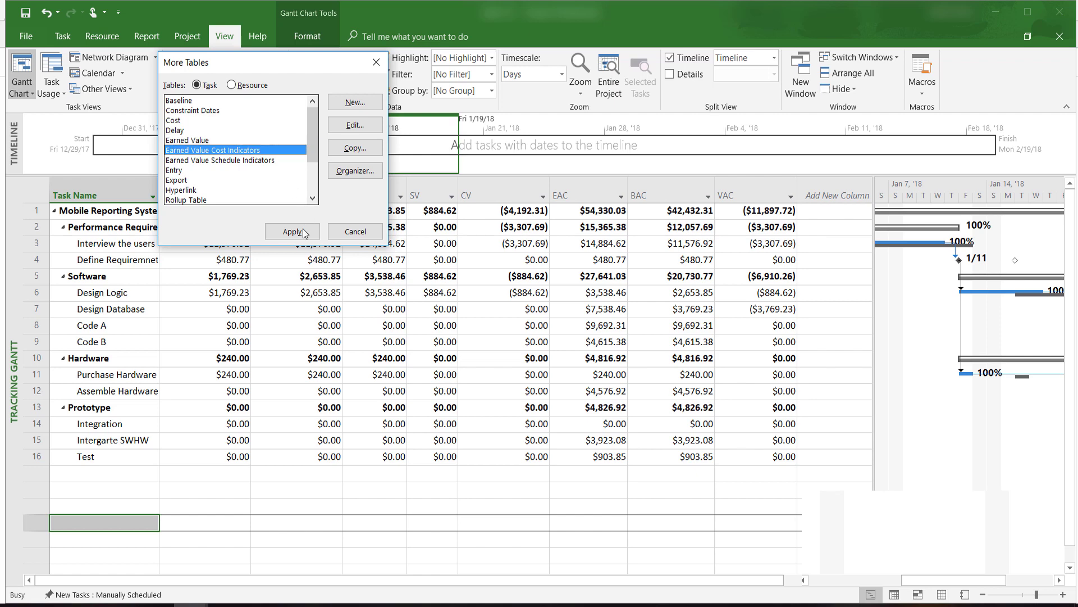
left_click(291, 230)
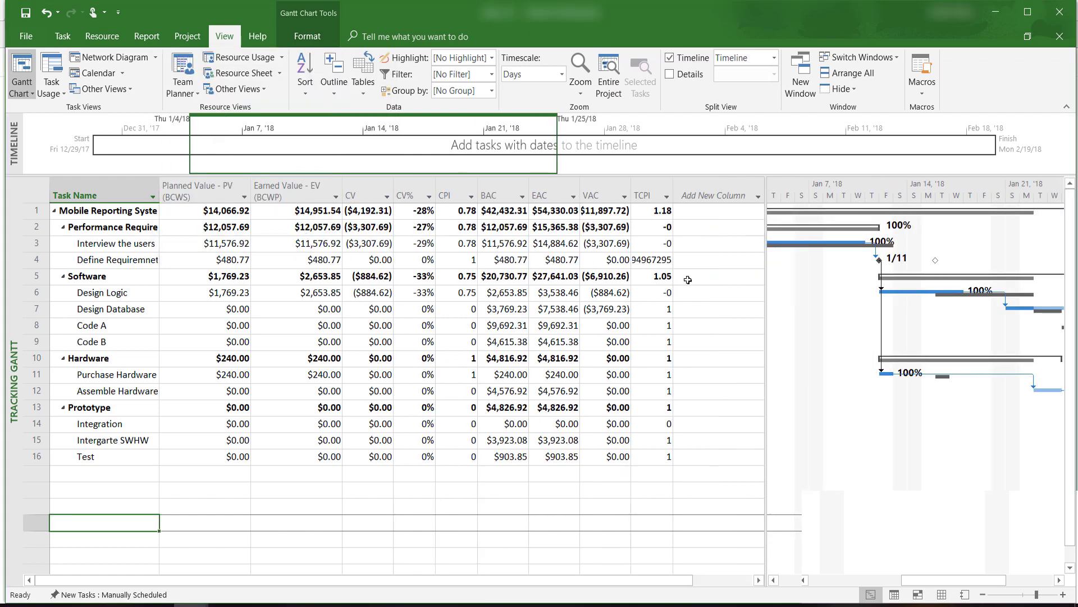
mouse_move(459, 210)
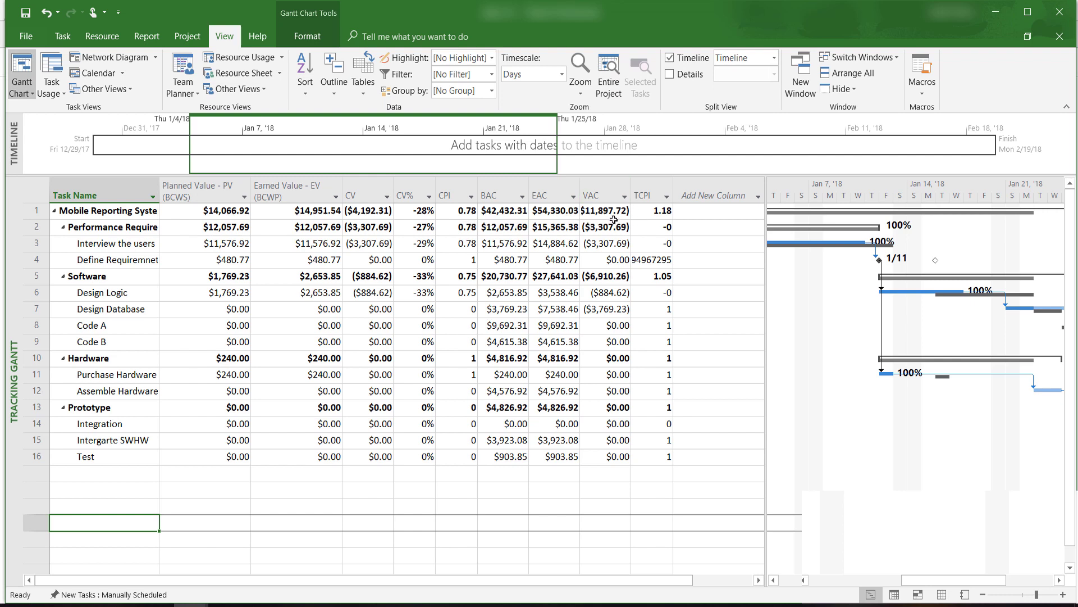
left_click(602, 211)
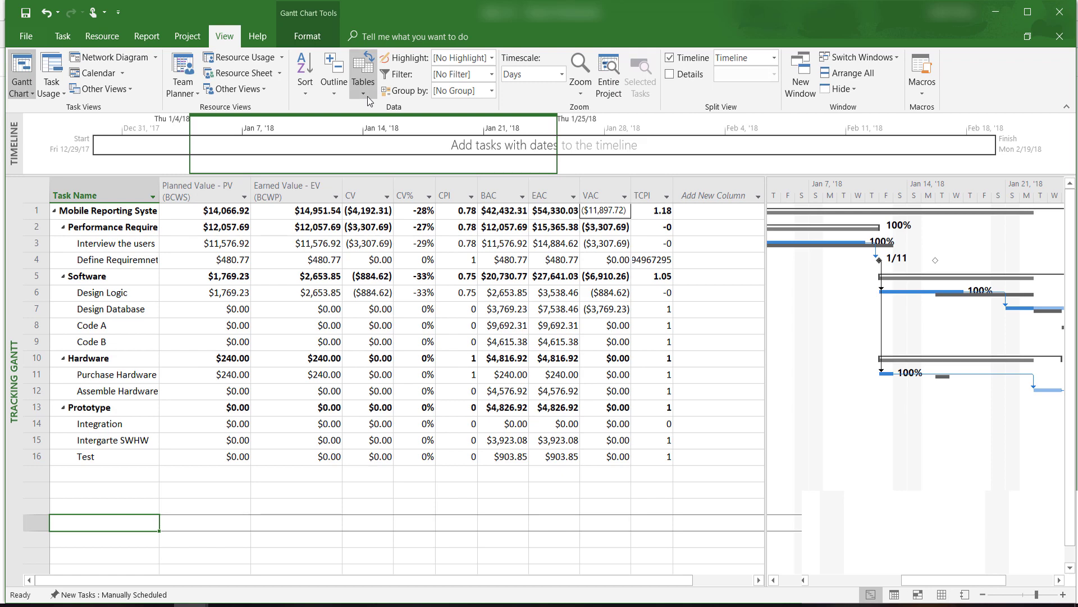
- Apply the Earned Value Schedule Indicators table to show SV, SV% and SPI per task
left_click(362, 71)
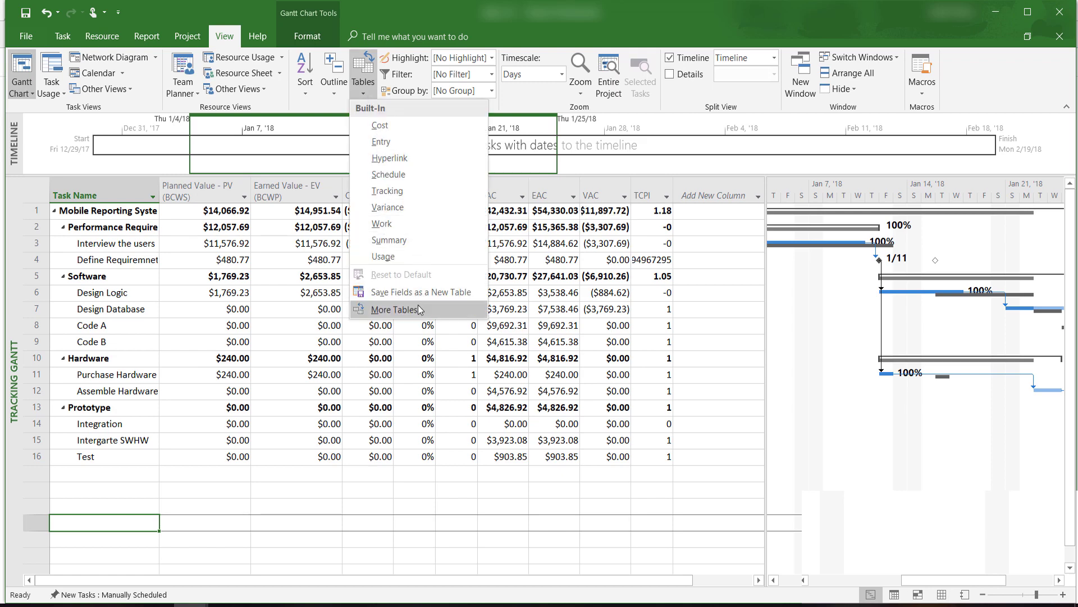
left_click(395, 309)
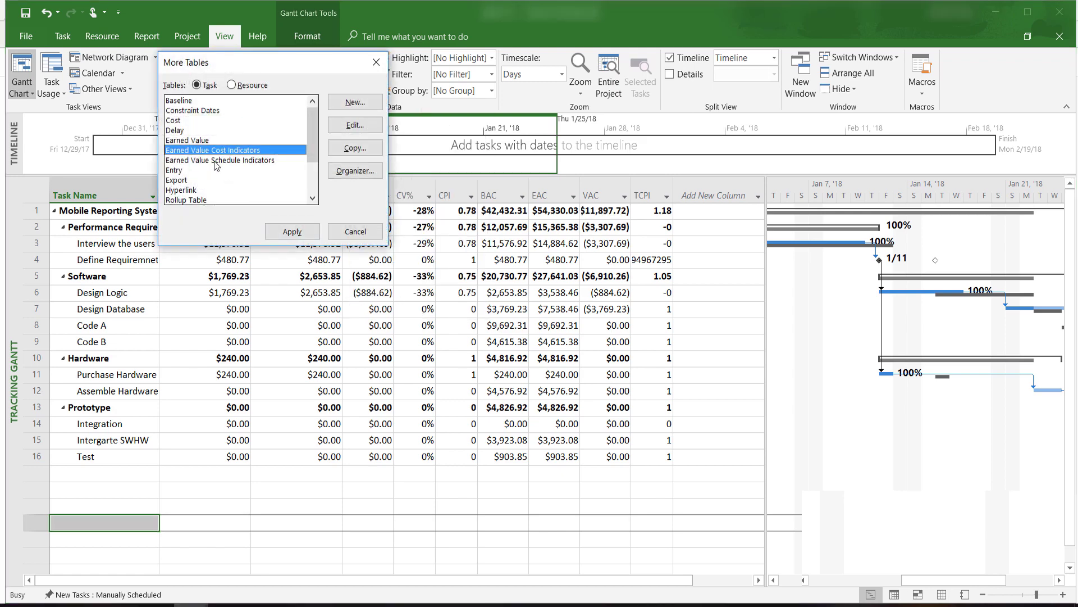
left_click(220, 159)
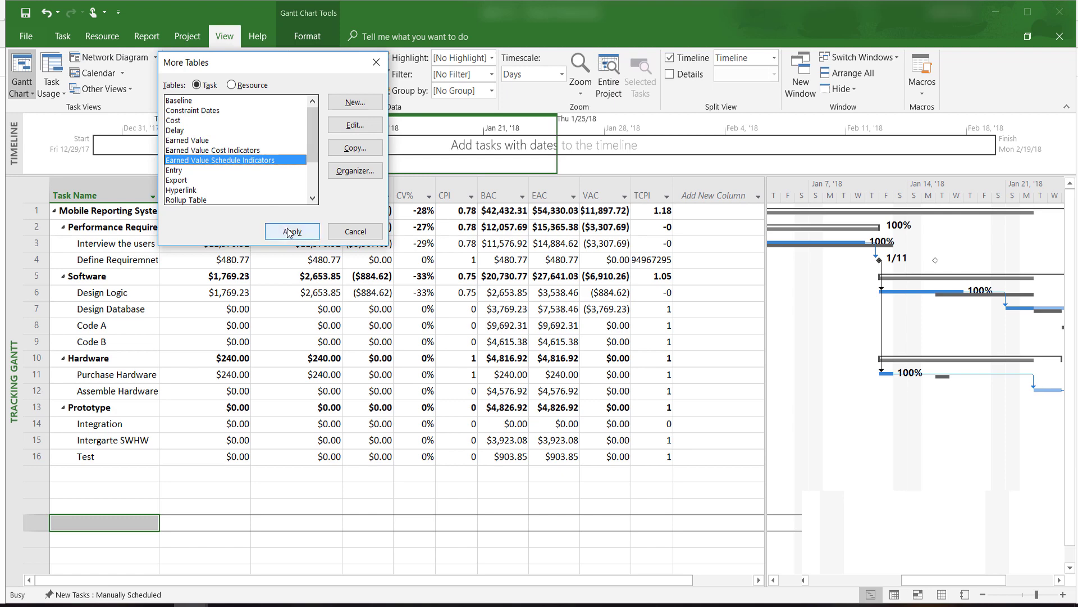
left_click(291, 231)
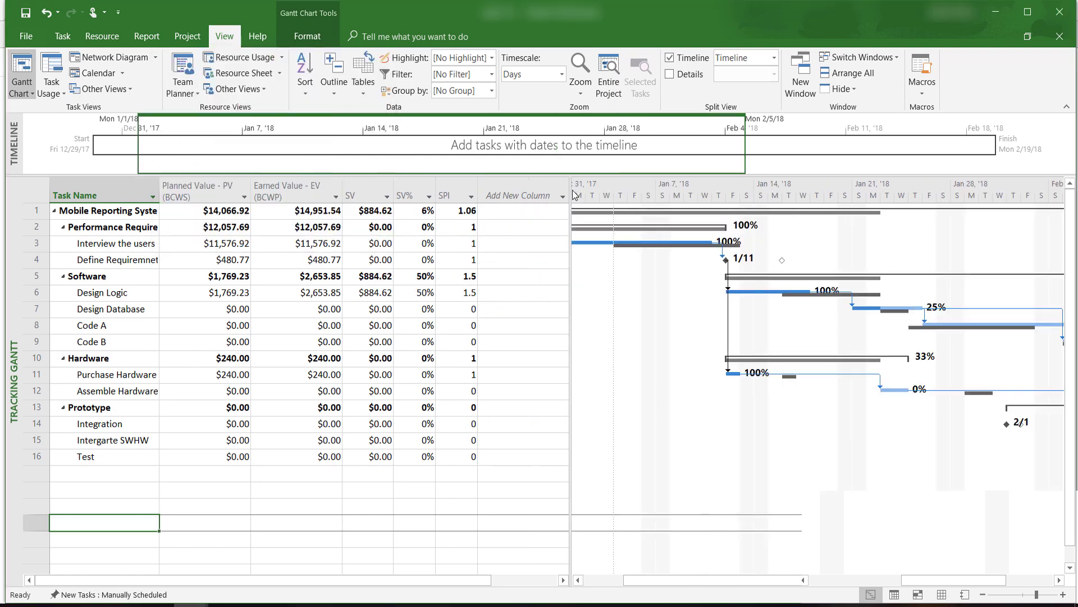